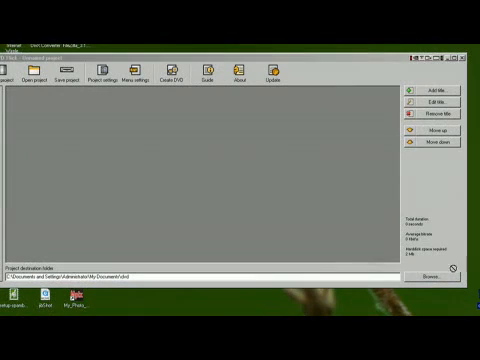
# - Add the DivX trailer file as a new title in the project
pyautogui.click(432, 89)
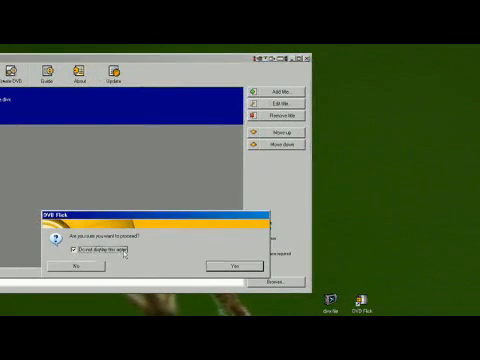
# - Confirm the proceed prompt so the 2:38 trailer title stays listed
pyautogui.click(226, 263)
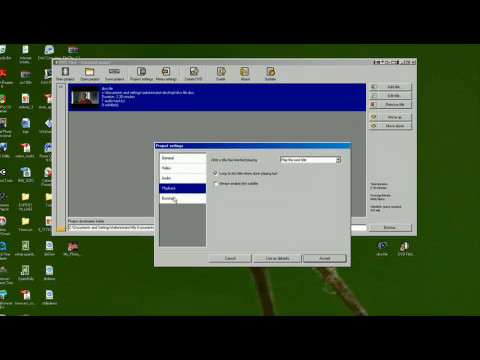
# - On the Burning page, enable Create ISO image and edit the 'DVD' disc label
pyautogui.click(162, 192)
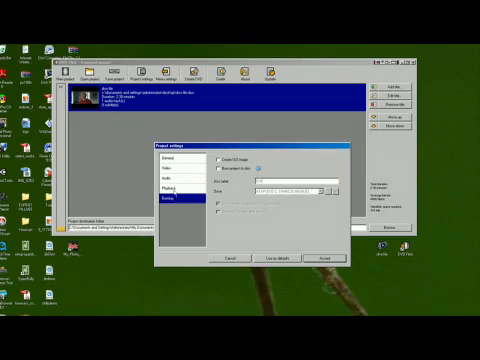
pyautogui.click(162, 157)
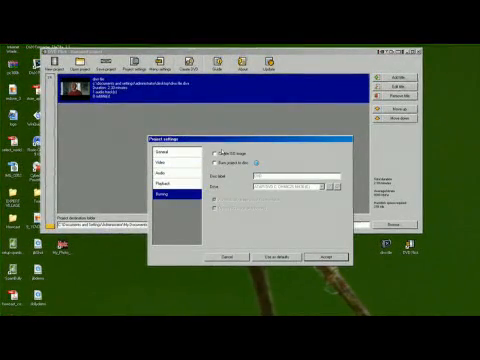
pyautogui.click(217, 146)
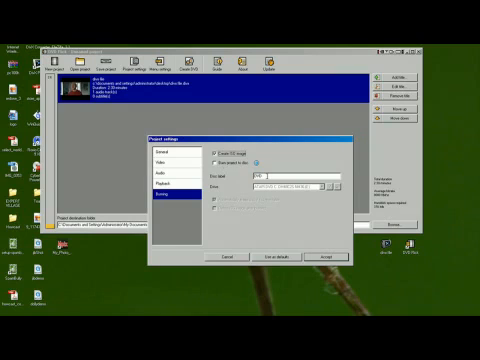